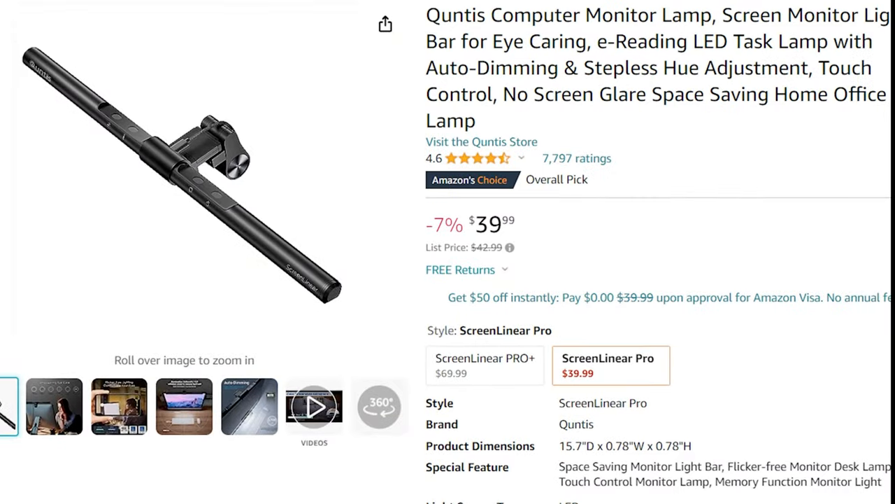
{"action": "scroll", "scroll_direction": "down", "scroll_amount": 3}
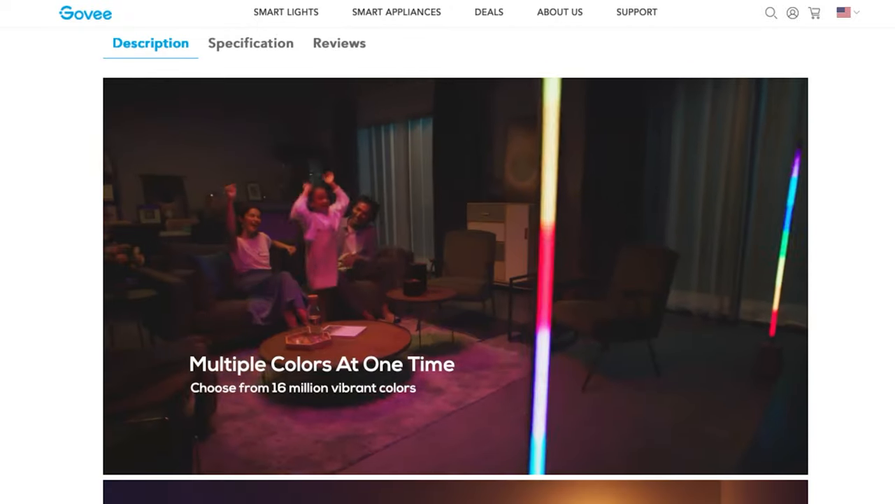
{"action": "scroll", "scroll_direction": "up", "scroll_amount": 3}
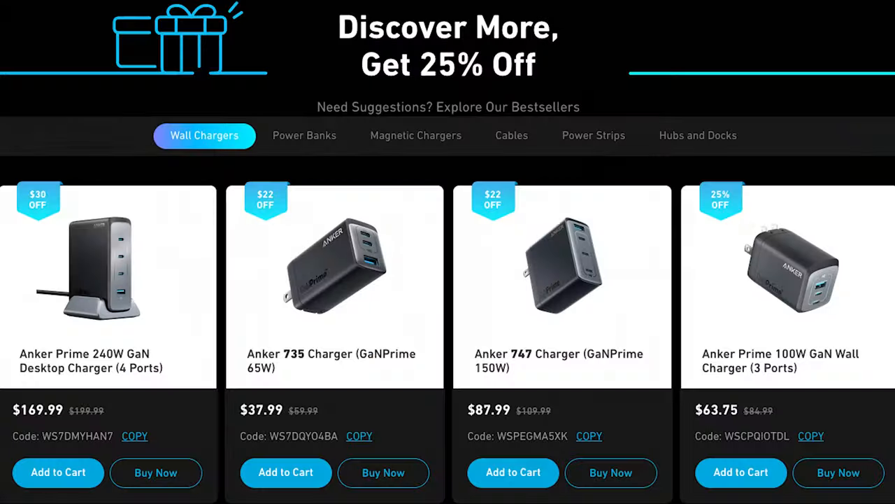
{"action": "scroll", "scroll_direction": "up", "scroll_amount": 3}
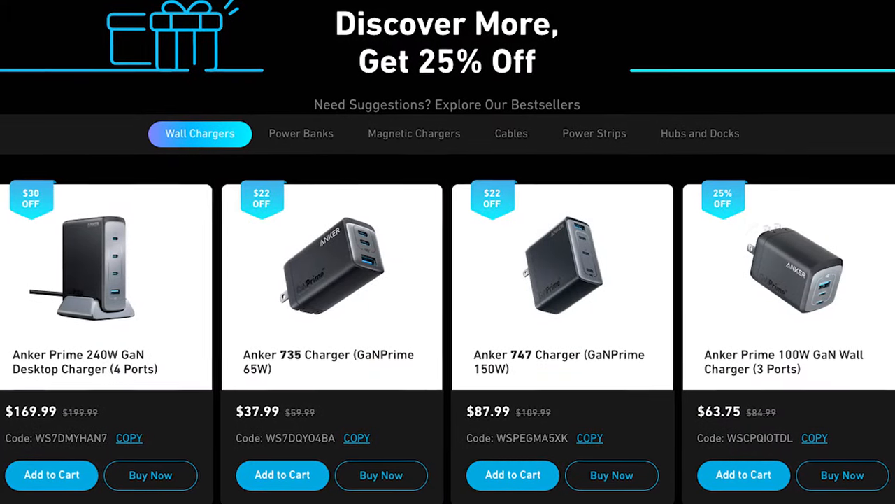
{"action": "scroll", "scroll_direction": "down", "scroll_amount": 3}
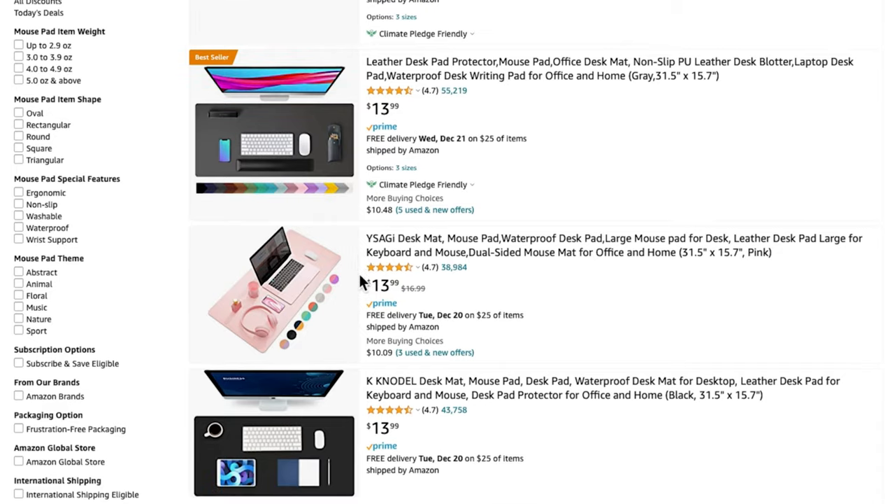
{"action": "scroll", "scroll_direction": "down", "scroll_amount": 3}
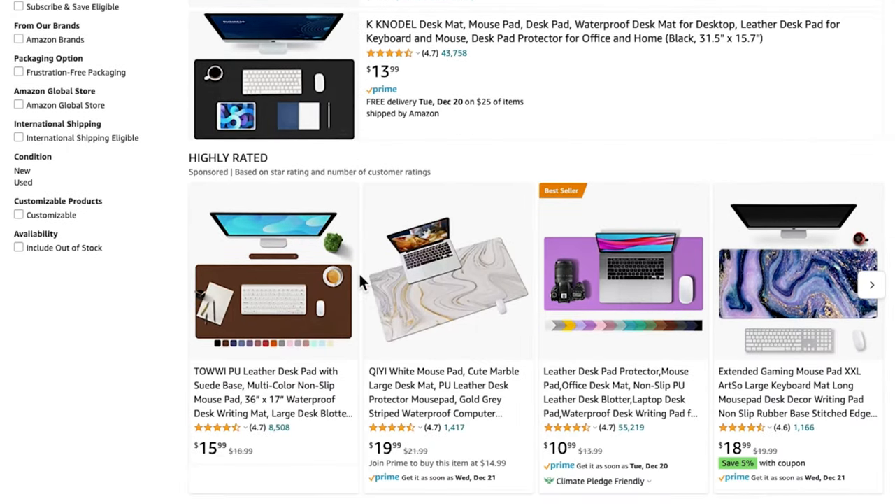